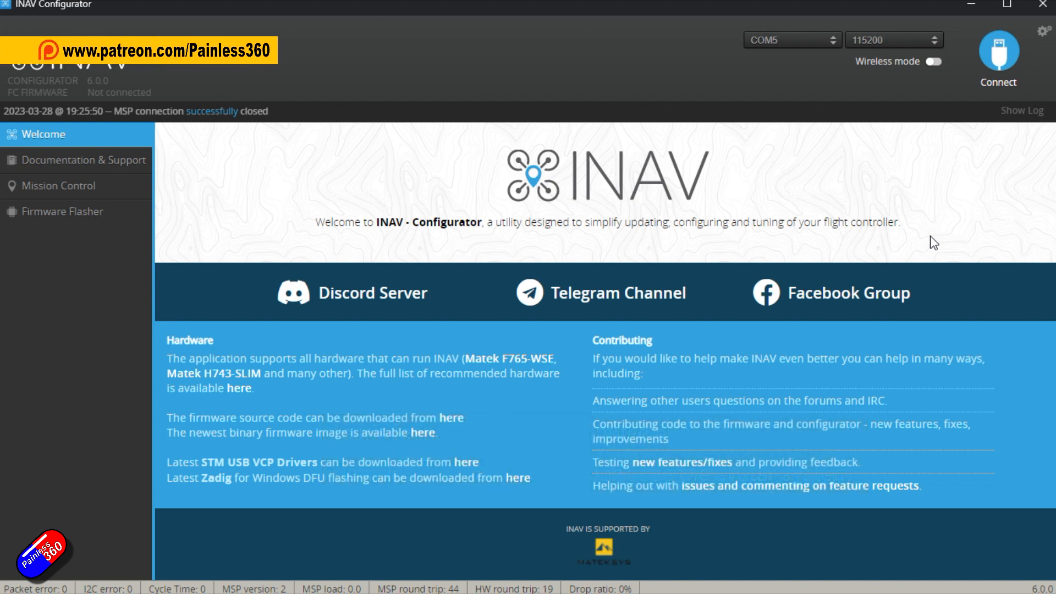
pyautogui.moveTo(893, 285)
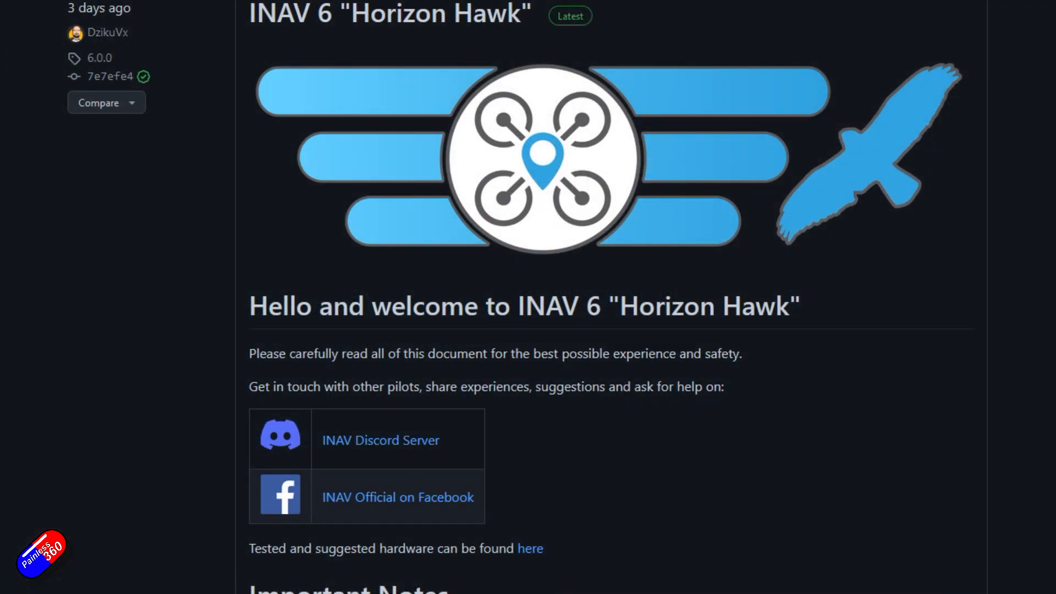
# - Scroll to the INAV 6 MSP DisplayPort section and highlight the supported goggles and video system options
pyautogui.scroll(-3)
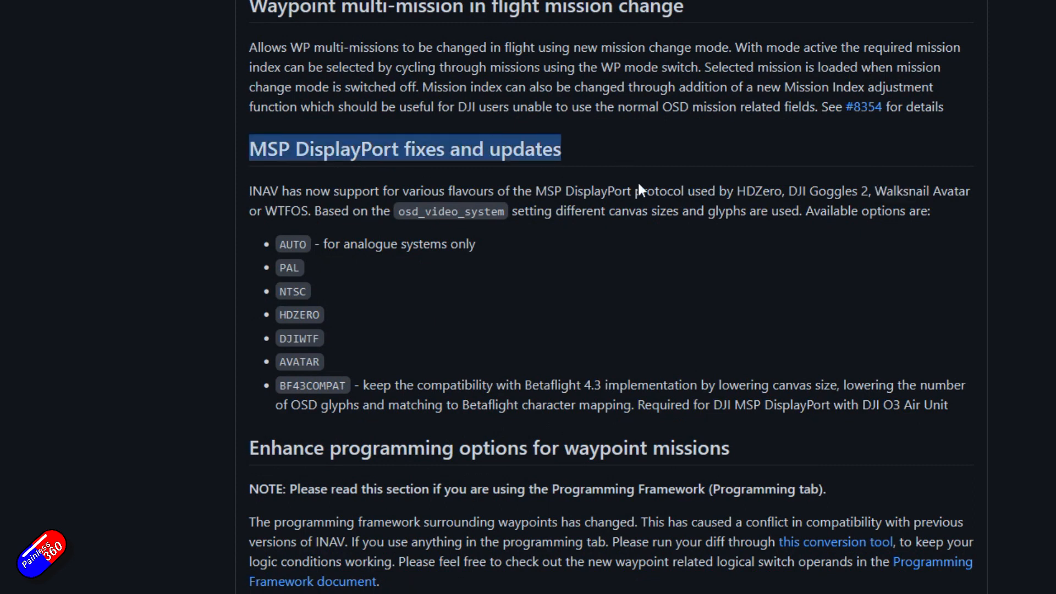
pyautogui.moveTo(655, 234)
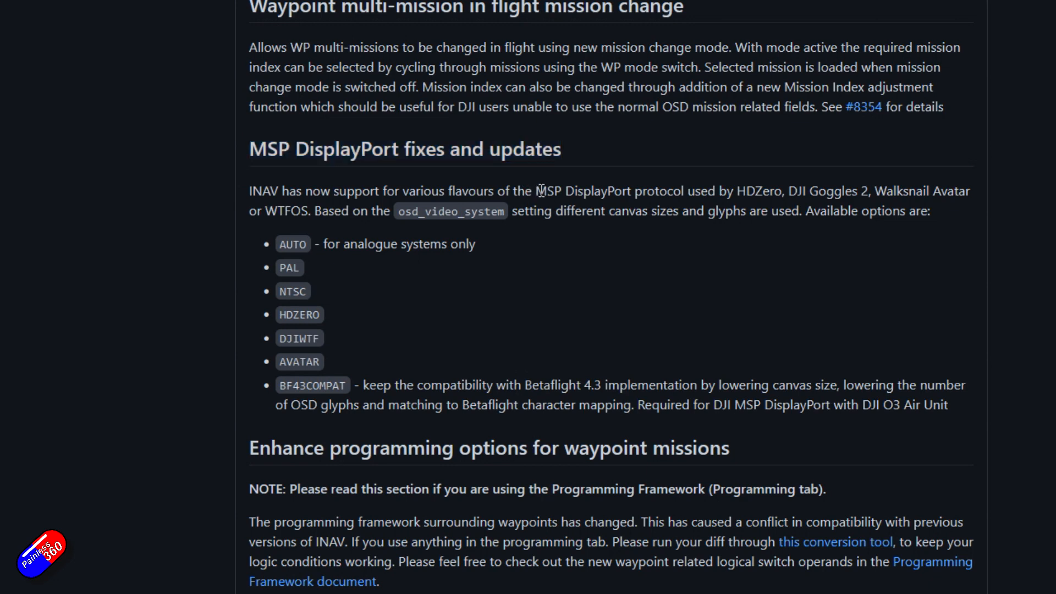
pyautogui.moveTo(403, 191); pyautogui.dragTo(624, 191)
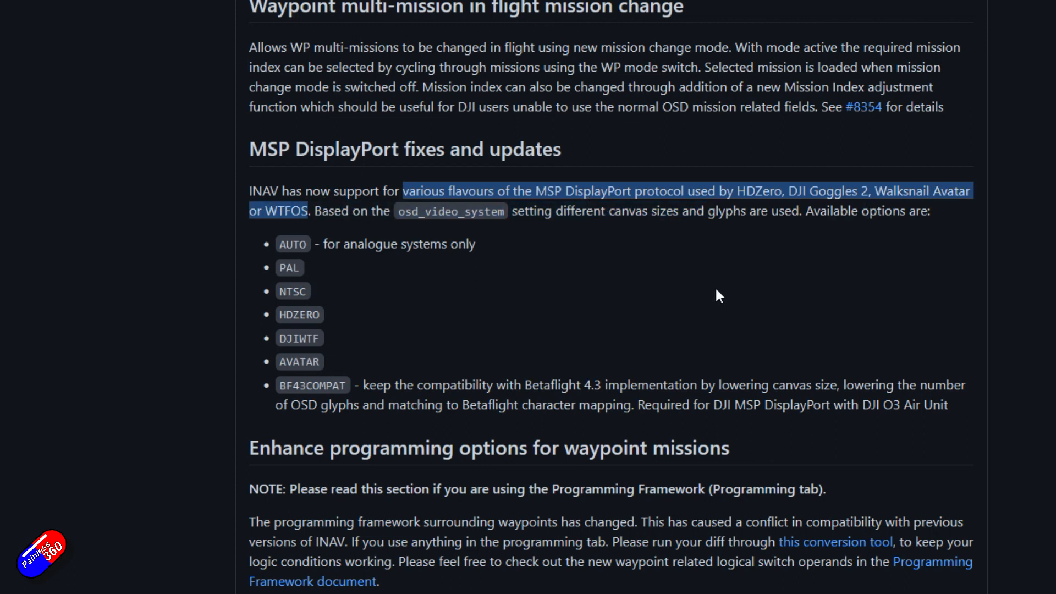
pyautogui.moveTo(716, 294)
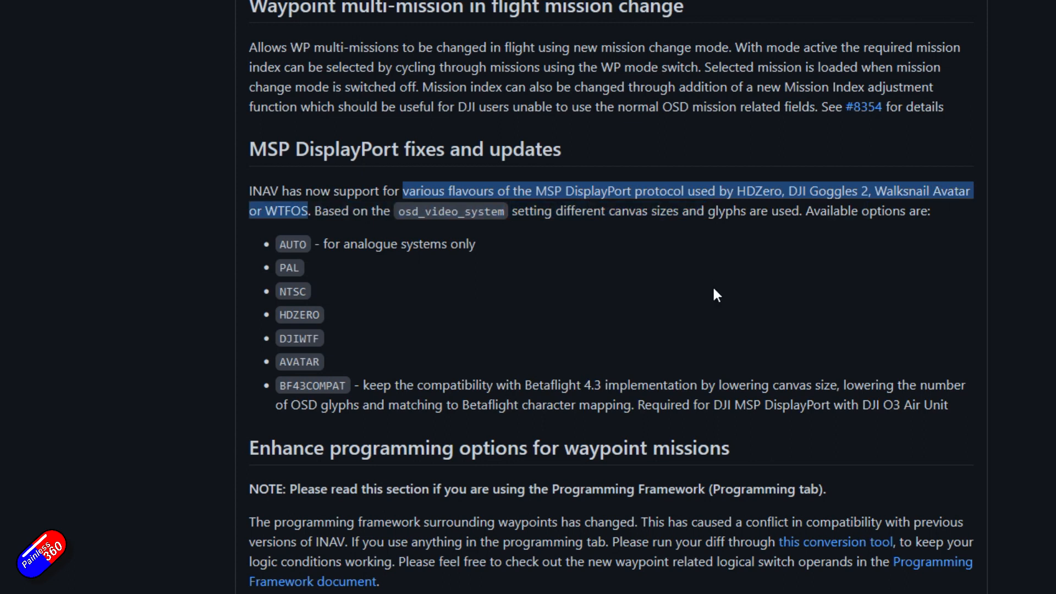
pyautogui.moveTo(690, 304)
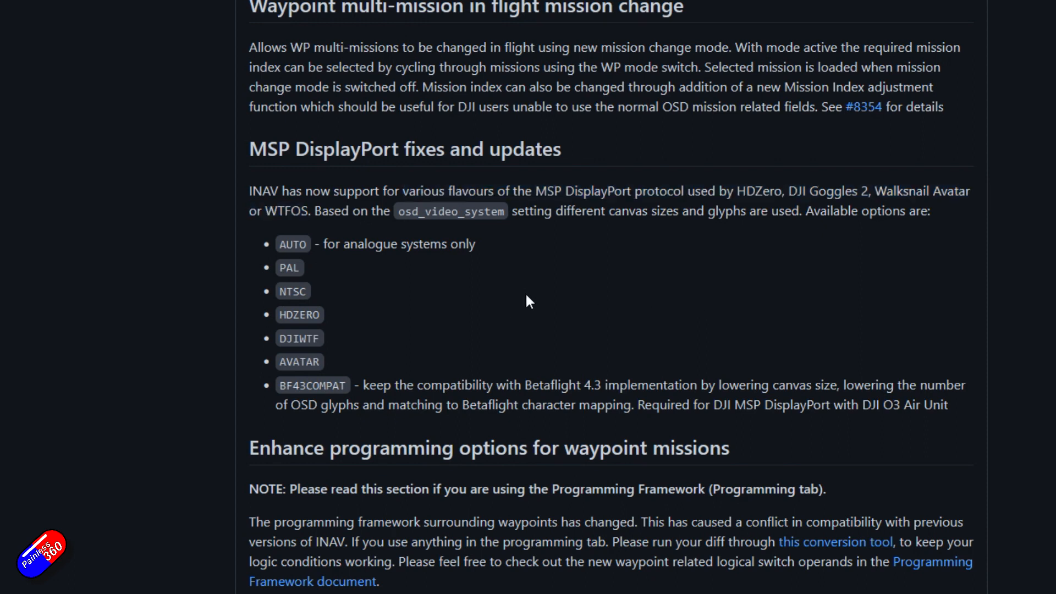
pyautogui.moveTo(283, 247)
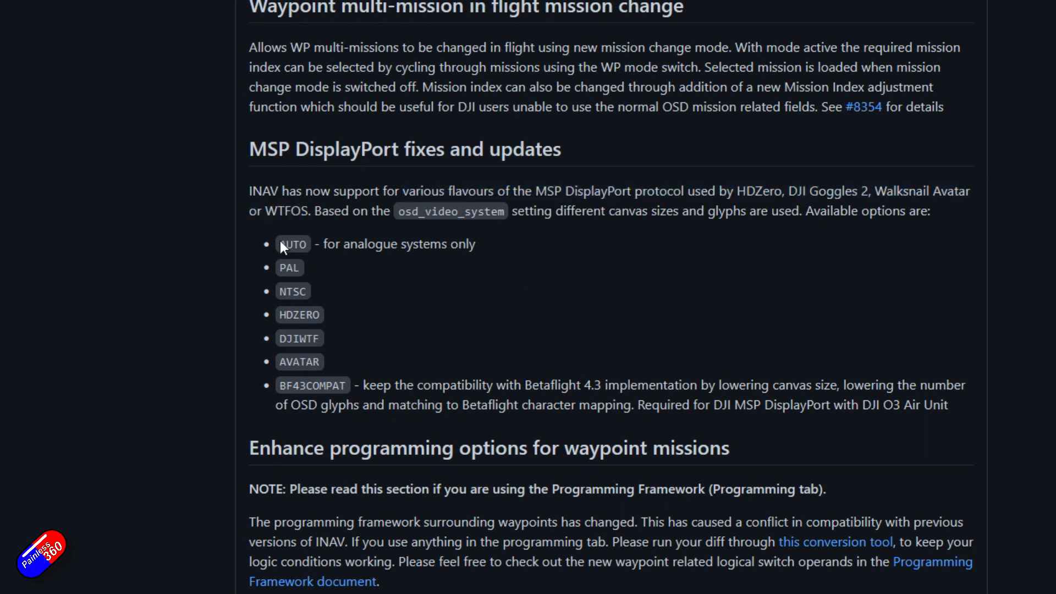
pyautogui.moveTo(282, 244); pyautogui.dragTo(414, 384)
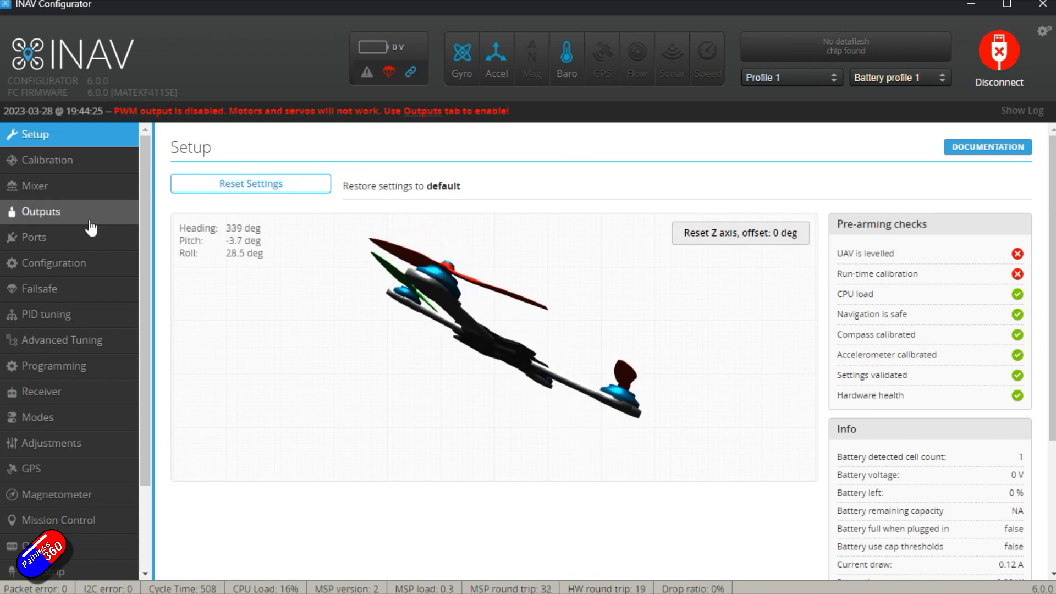
# - Choose MSP DisplayPort as UART1's peripheral in the Ports configuration
pyautogui.click(33, 236)
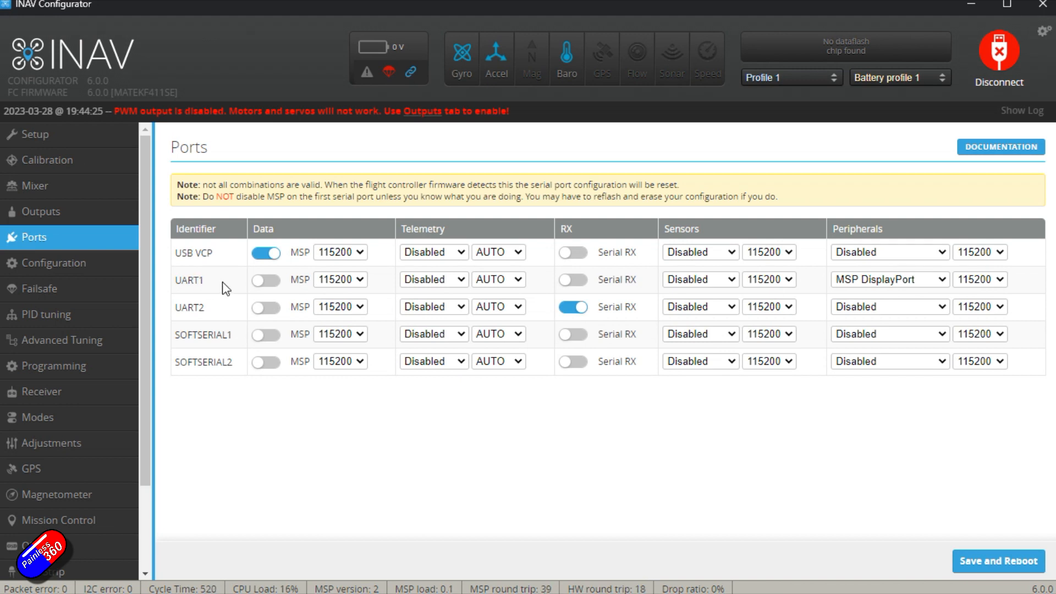
pyautogui.moveTo(210, 283)
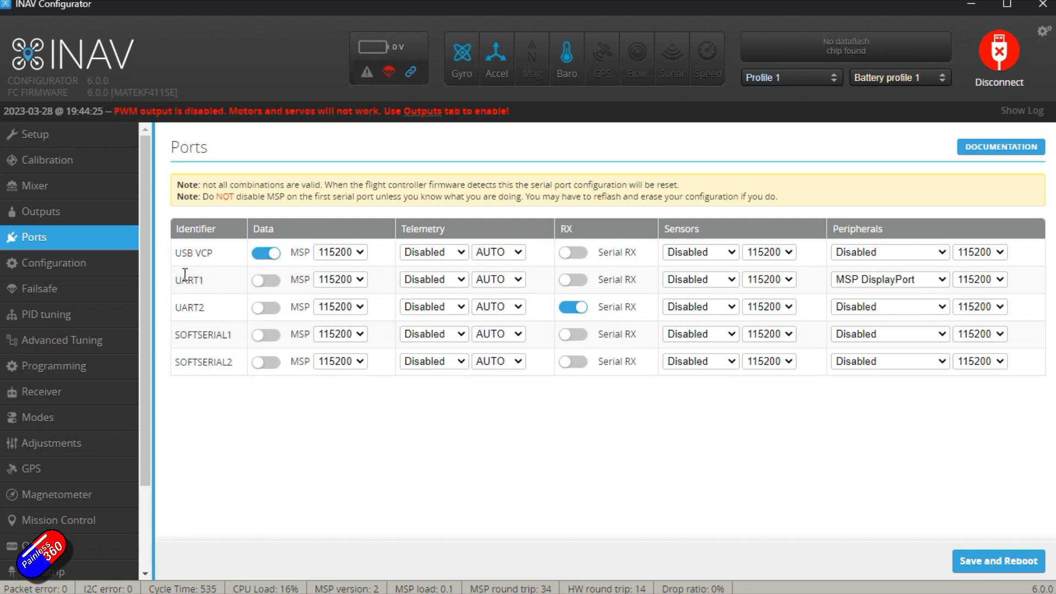
pyautogui.moveTo(990, 286)
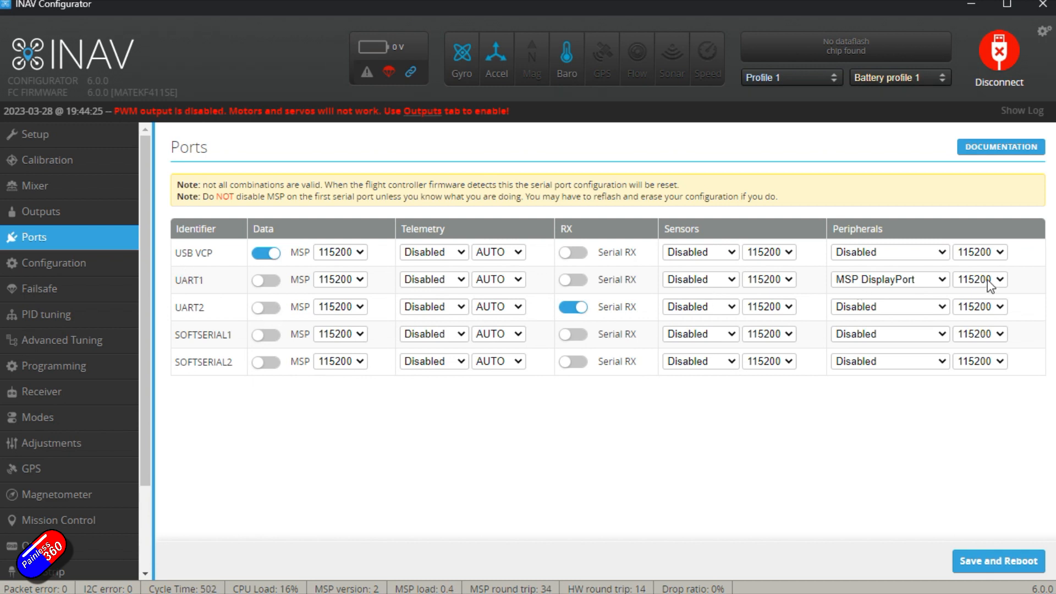
pyautogui.click(888, 279)
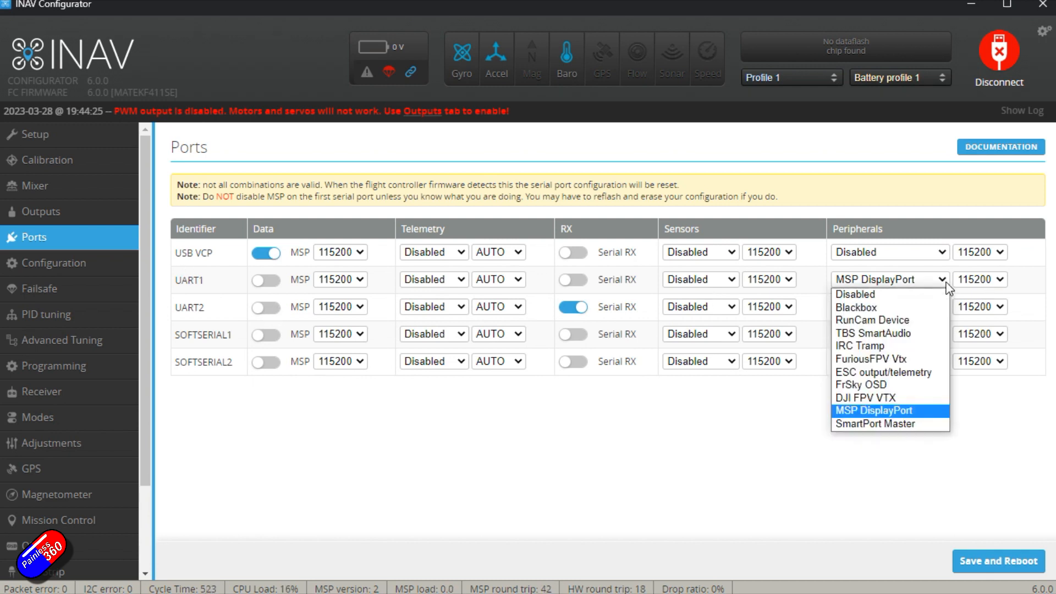
pyautogui.moveTo(921, 414)
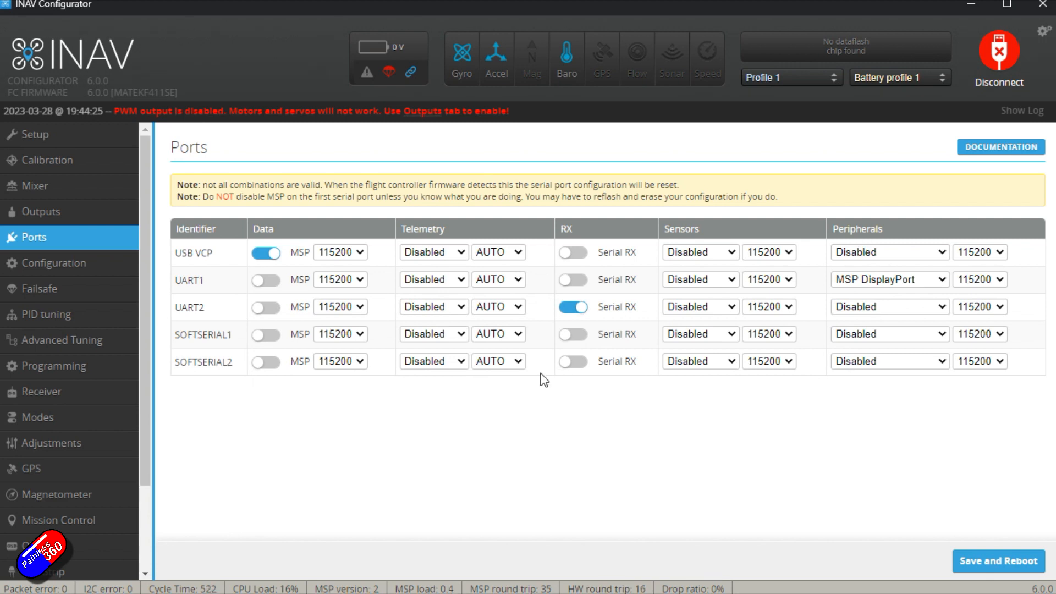
pyautogui.click(54, 546)
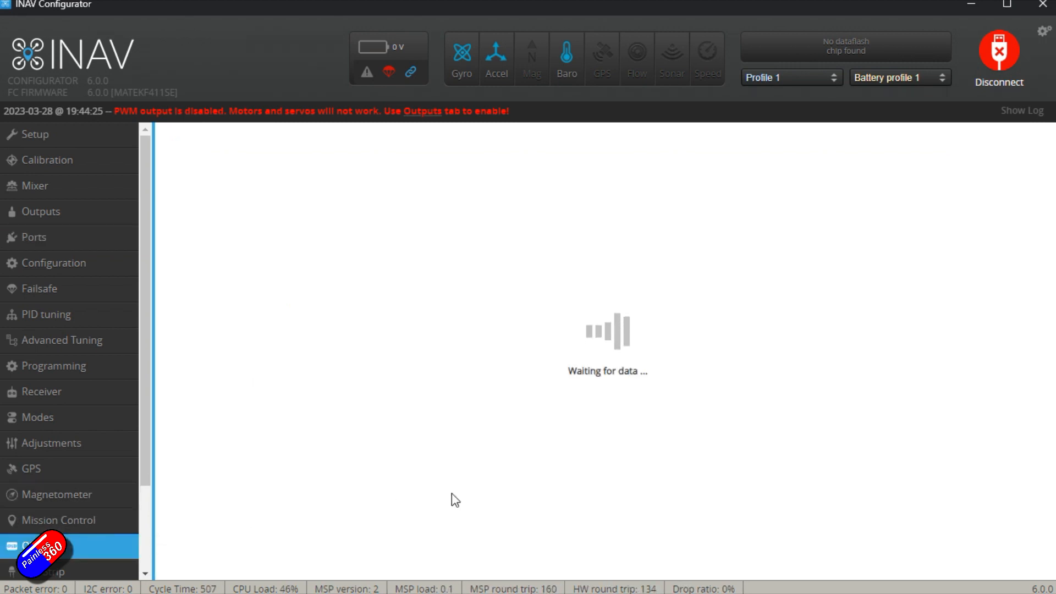
# - On the OSD page, set the Video Format dropdown to AVATAR
pyautogui.click(40, 546)
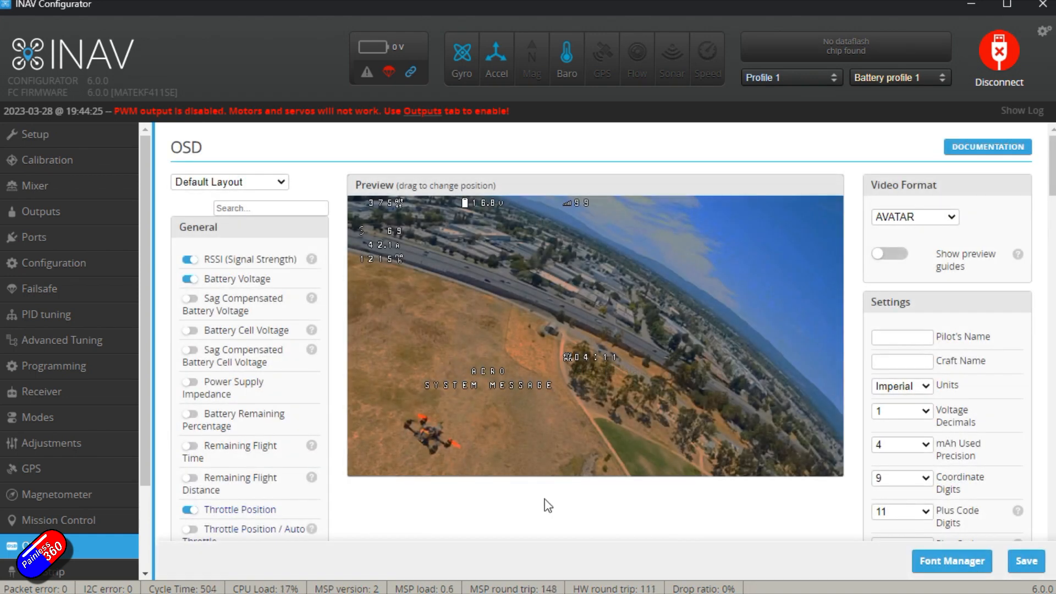
pyautogui.moveTo(954, 225)
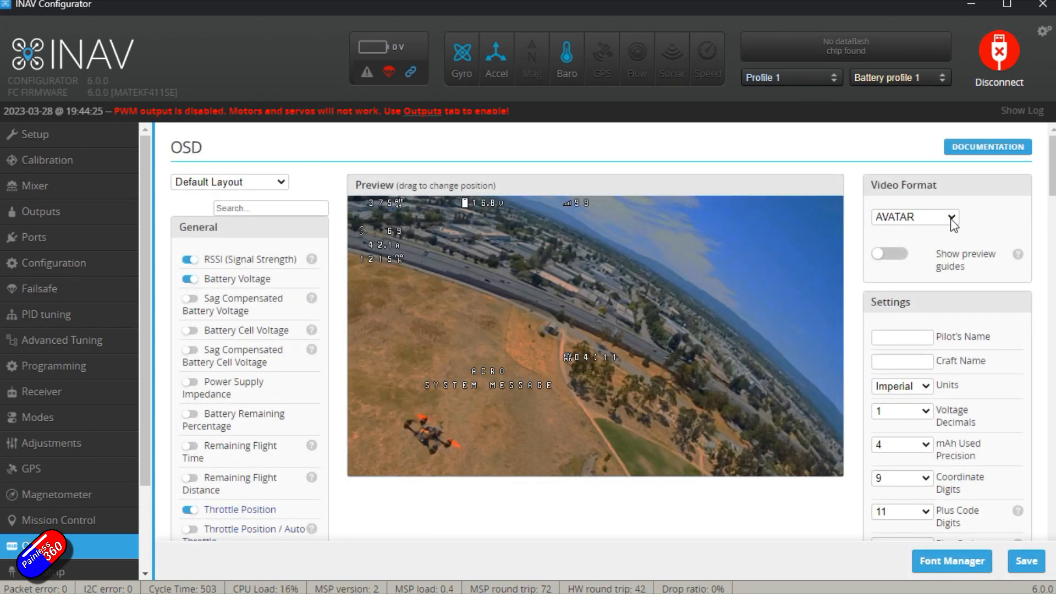
pyautogui.click(912, 216)
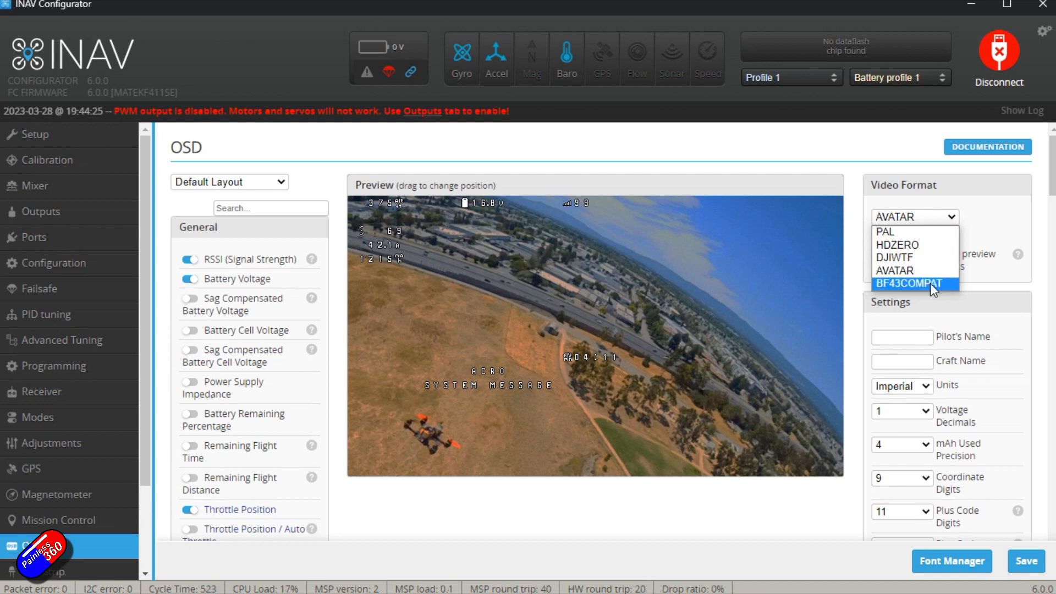
pyautogui.click(913, 270)
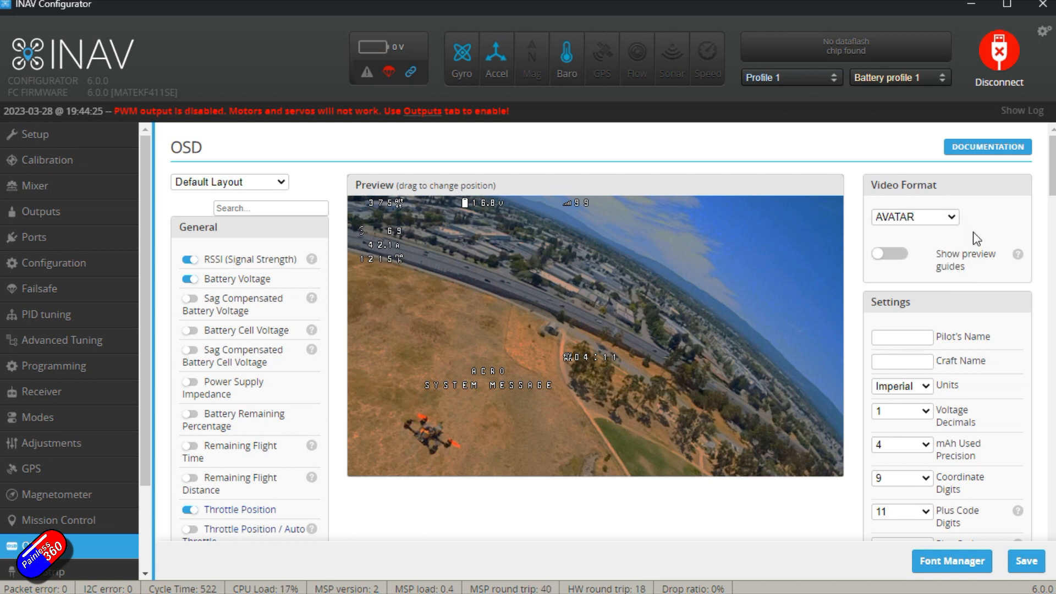
pyautogui.click(913, 216)
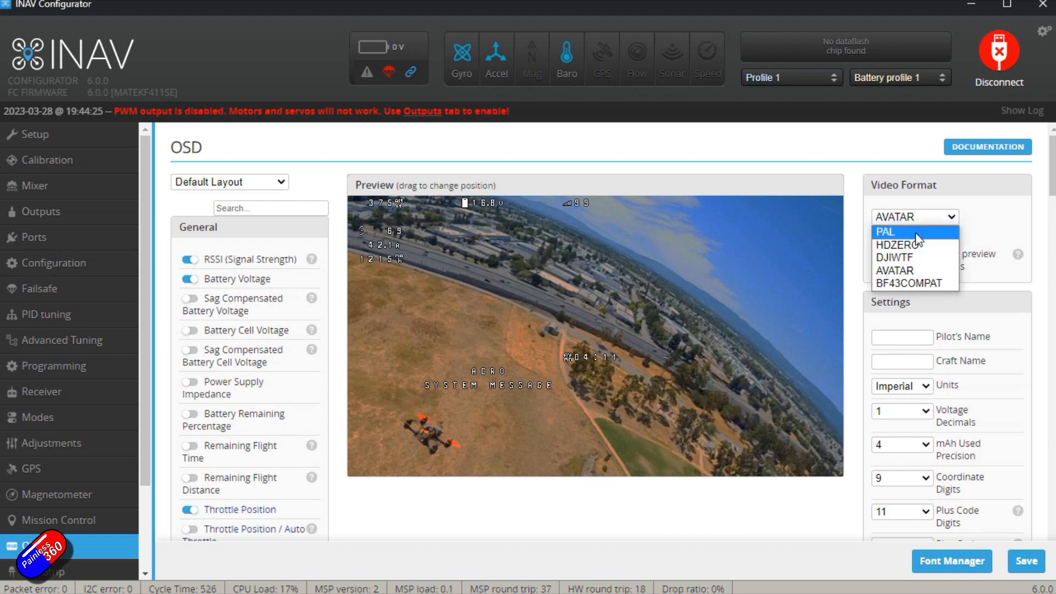
pyautogui.moveTo(915, 244)
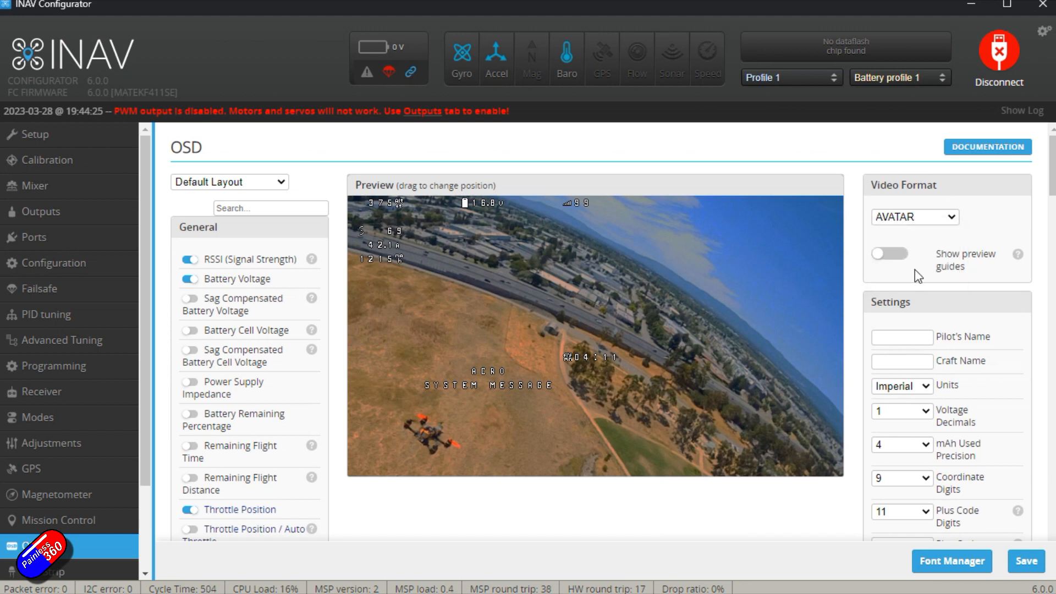
# - Try the PAL video format, revert to AVATAR, and drag the flight-time readout to bottom right
pyautogui.click(914, 216)
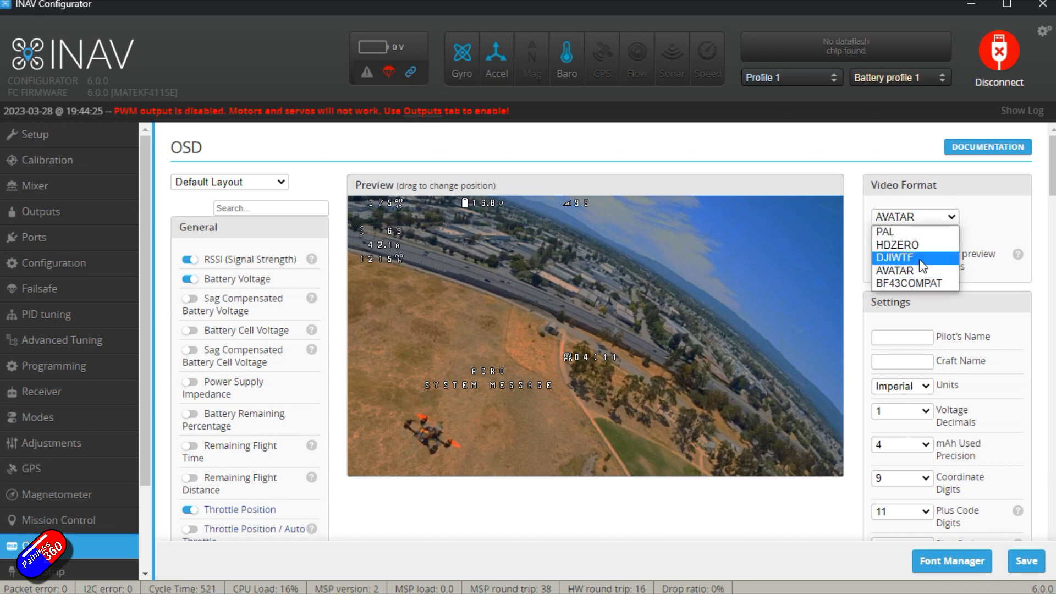
pyautogui.click(883, 231)
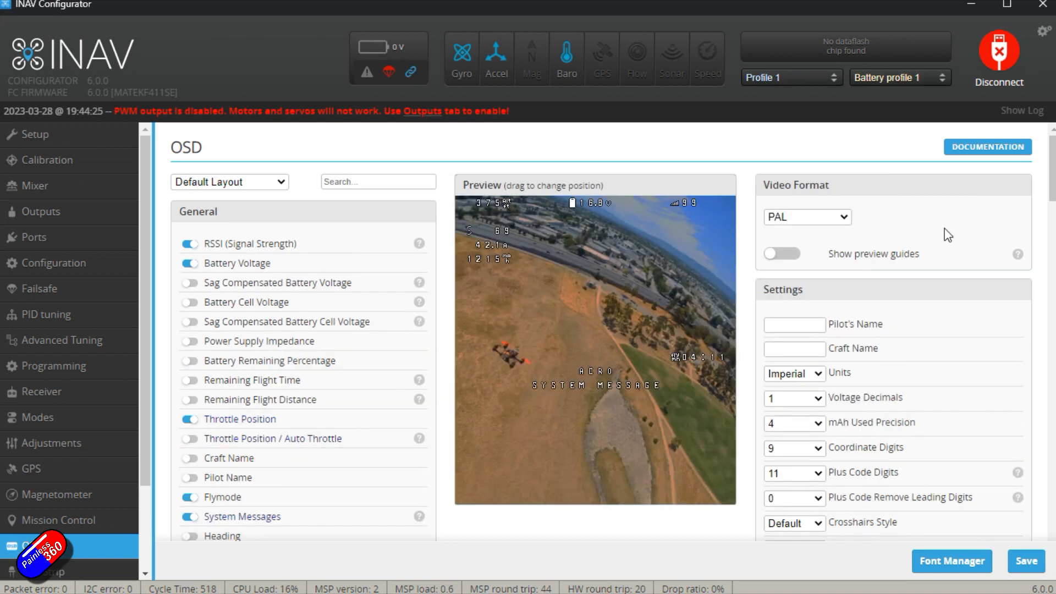
pyautogui.click(806, 217)
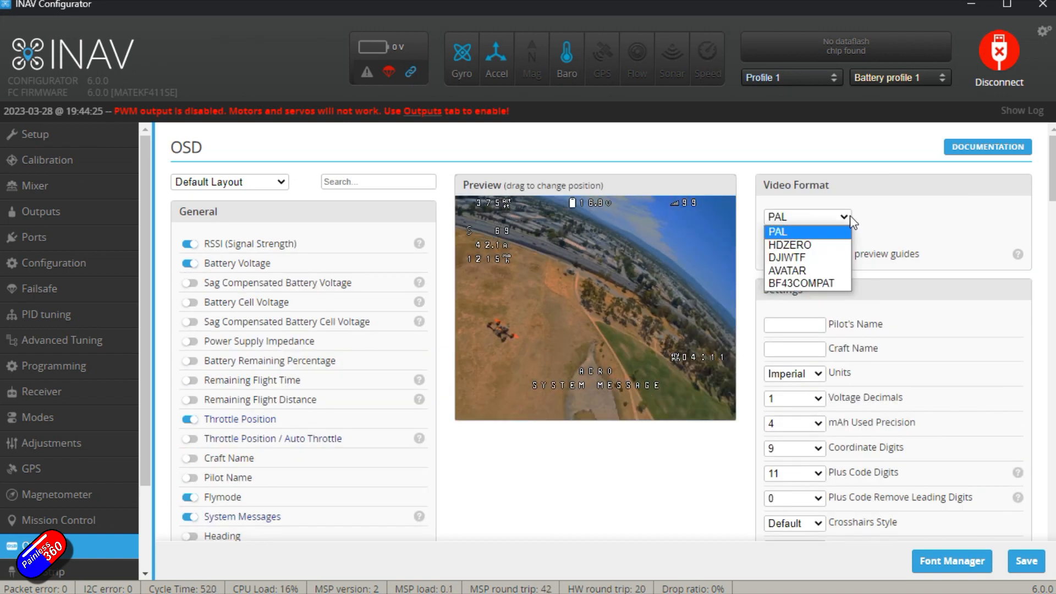
pyautogui.click(786, 270)
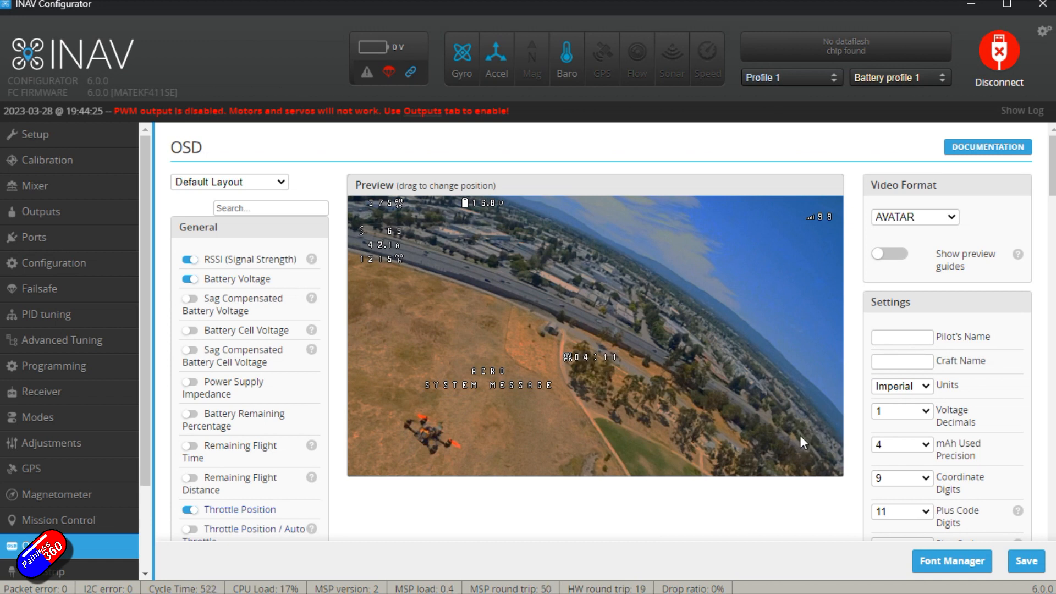
pyautogui.moveTo(591, 358); pyautogui.dragTo(811, 442)
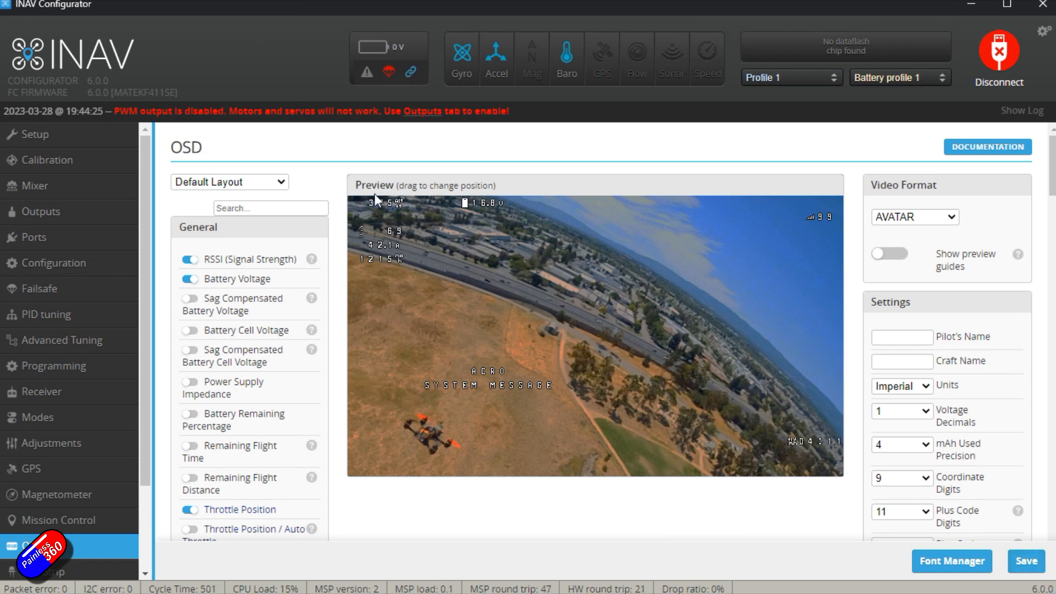
# - Reopen the Ports page and UART1's Peripherals list, keeping MSP DisplayPort selected
pyautogui.click(34, 237)
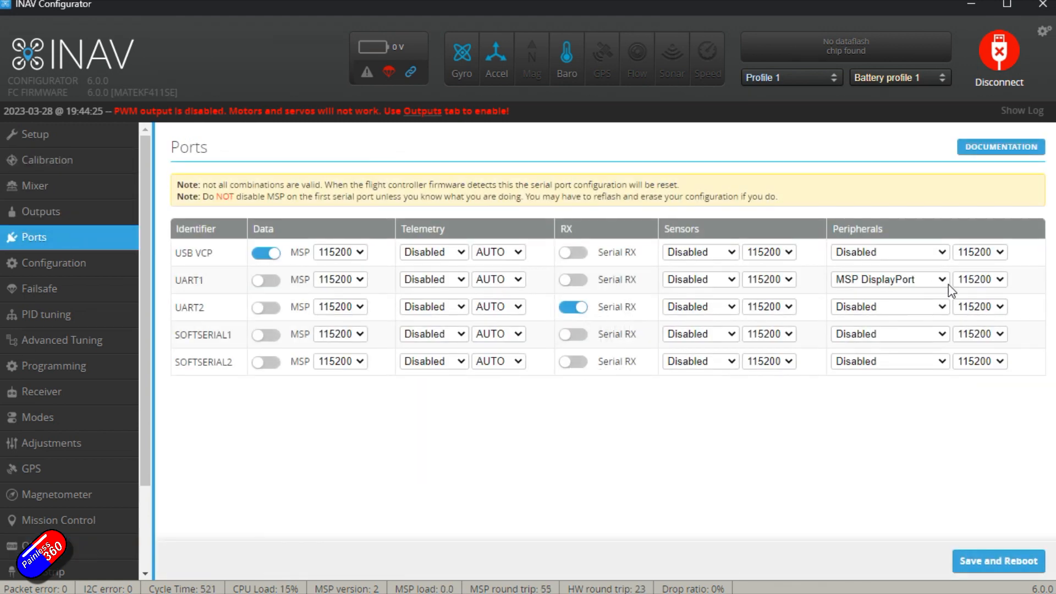
pyautogui.click(887, 279)
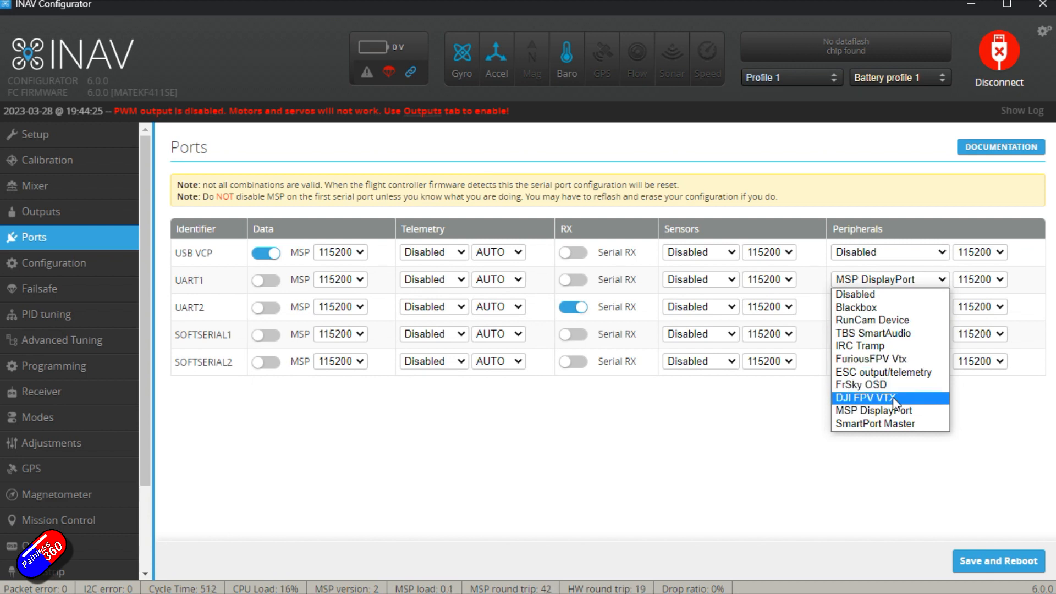
pyautogui.moveTo(886, 411)
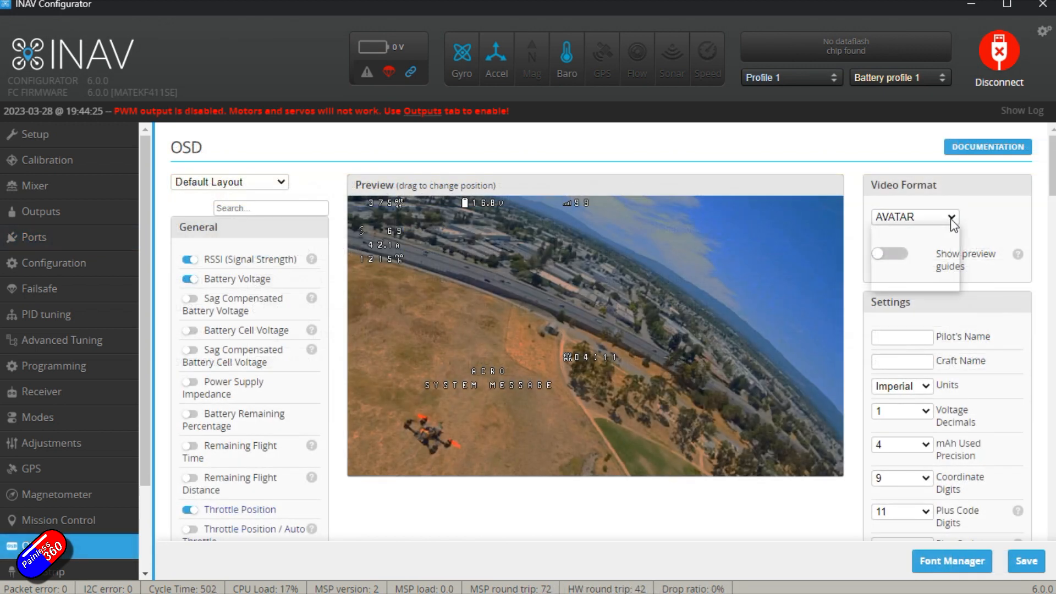
# - Reselect AVATAR in the OSD Video Format dropdown
pyautogui.click(913, 216)
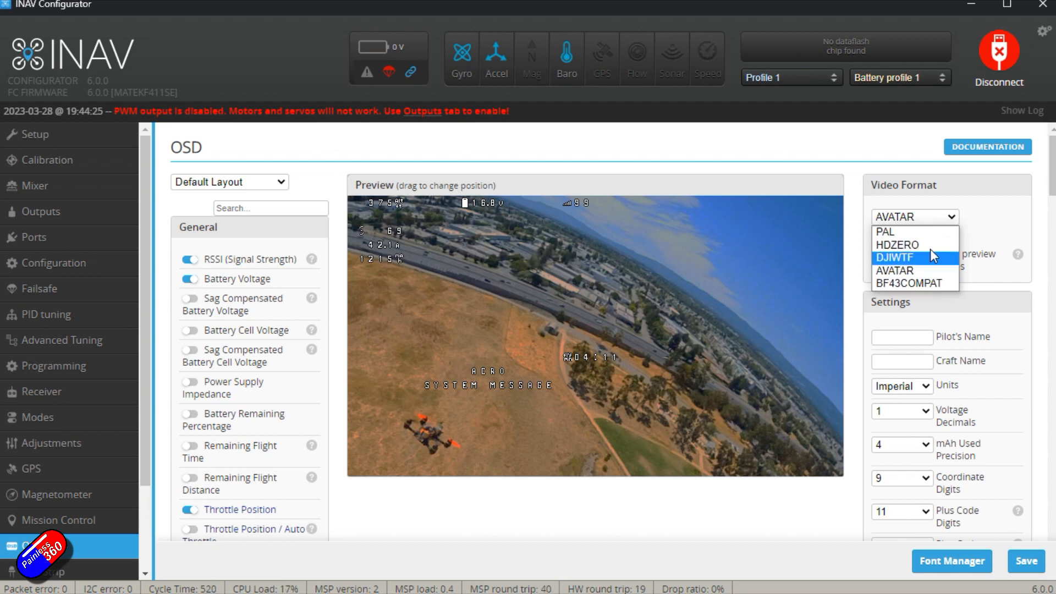
pyautogui.click(914, 270)
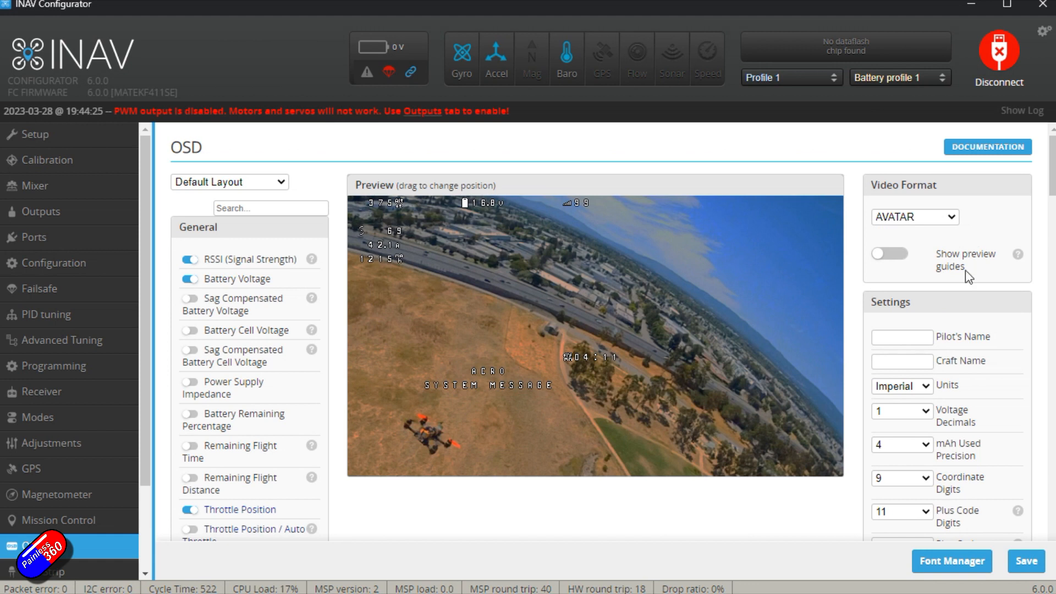
pyautogui.click(913, 216)
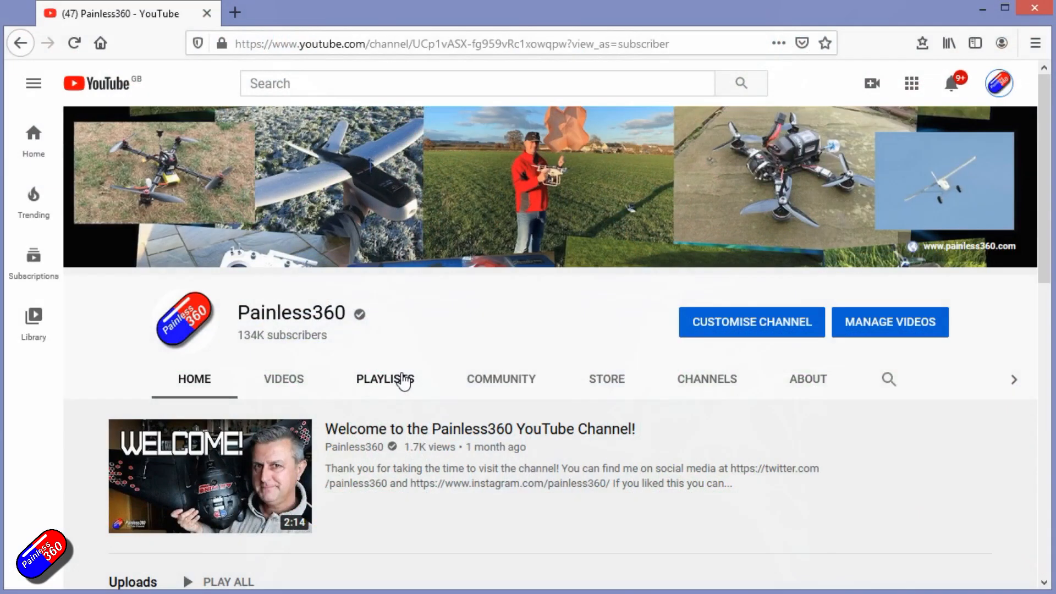
# - Open the channel's 'INAV for Beginners (2020)' playlist, pause its first video, and scroll the entries
pyautogui.click(385, 379)
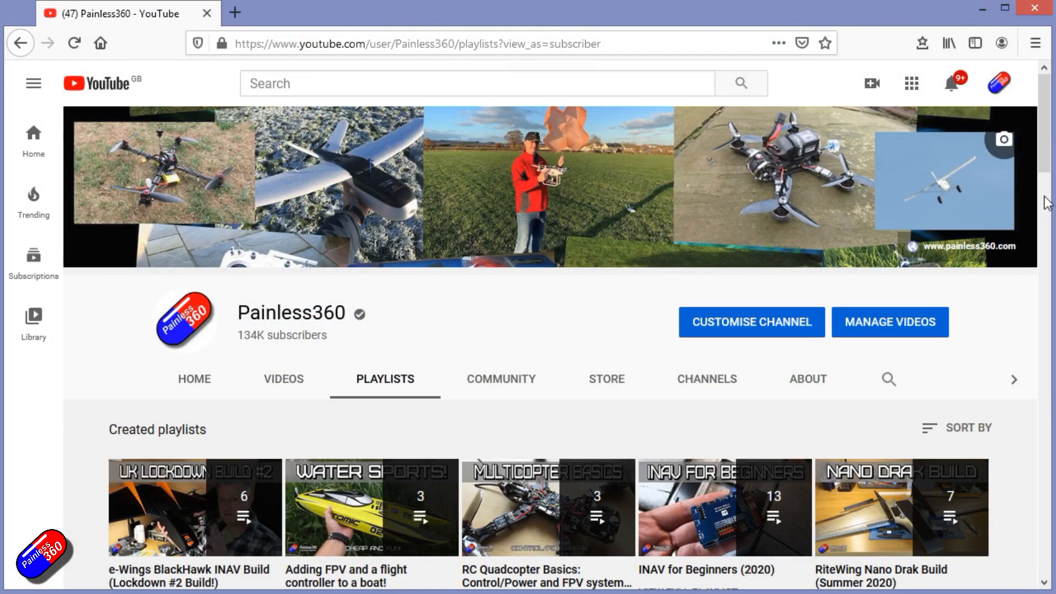
pyautogui.scroll(-3)
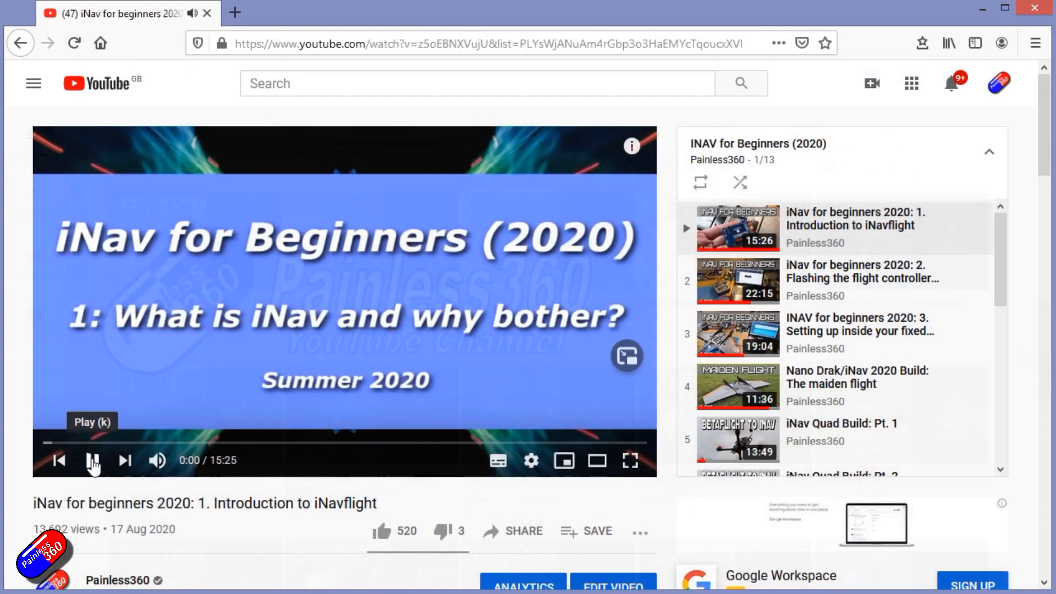
pyautogui.click(91, 461)
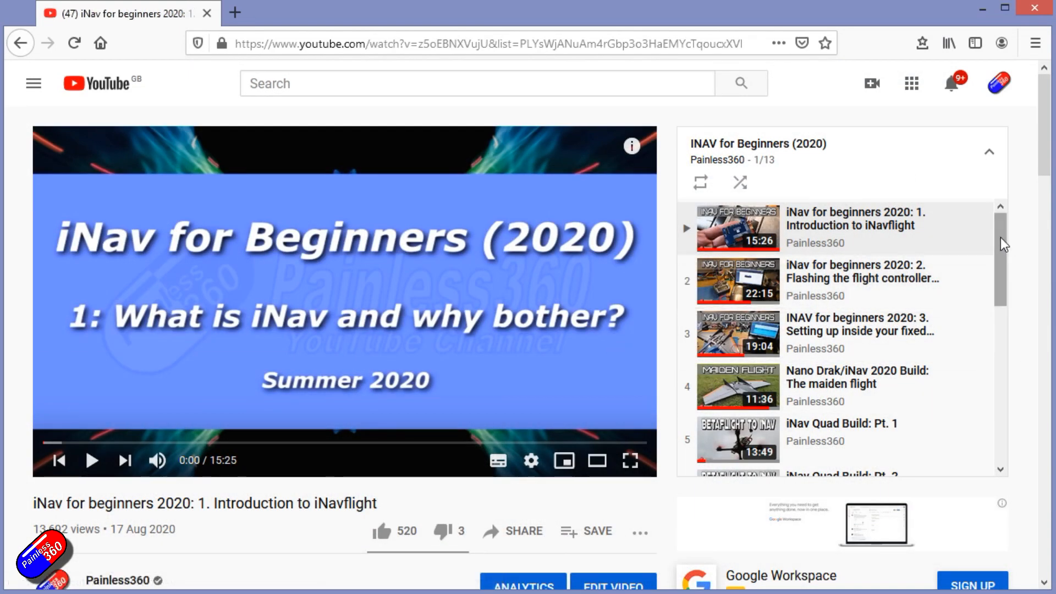
pyautogui.scroll(-3)
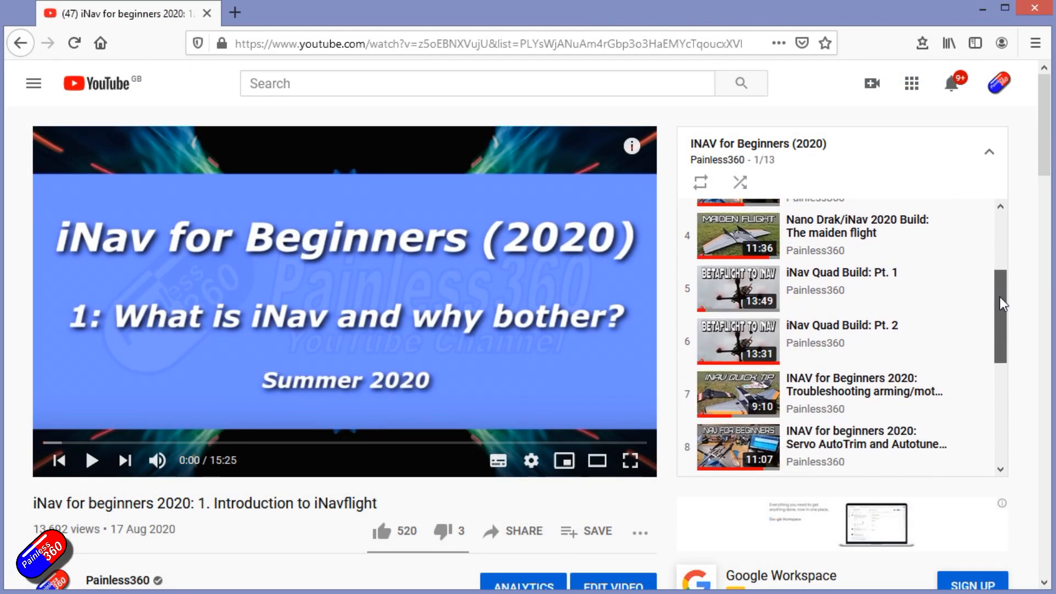